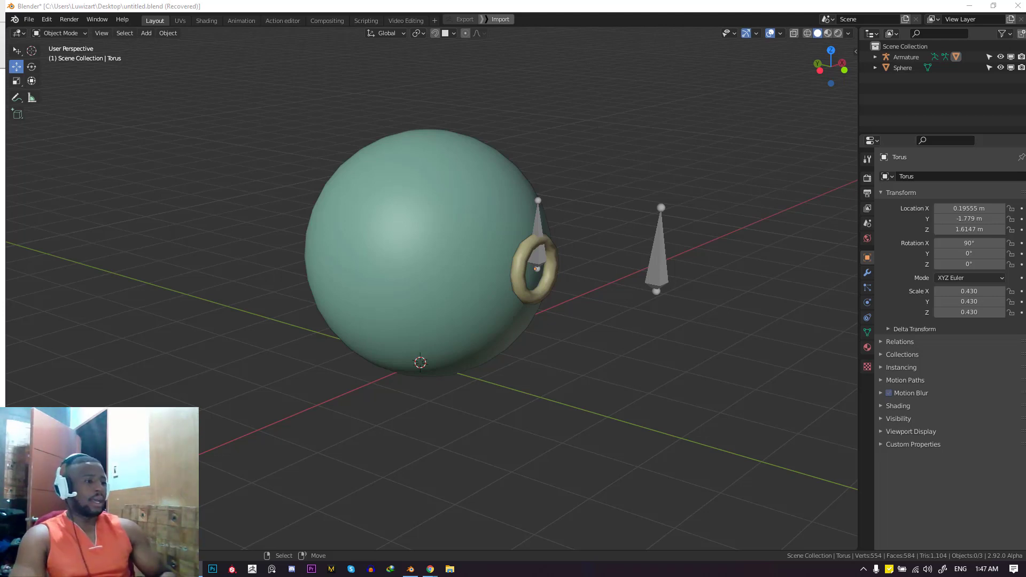
mouse_move(274, 472)
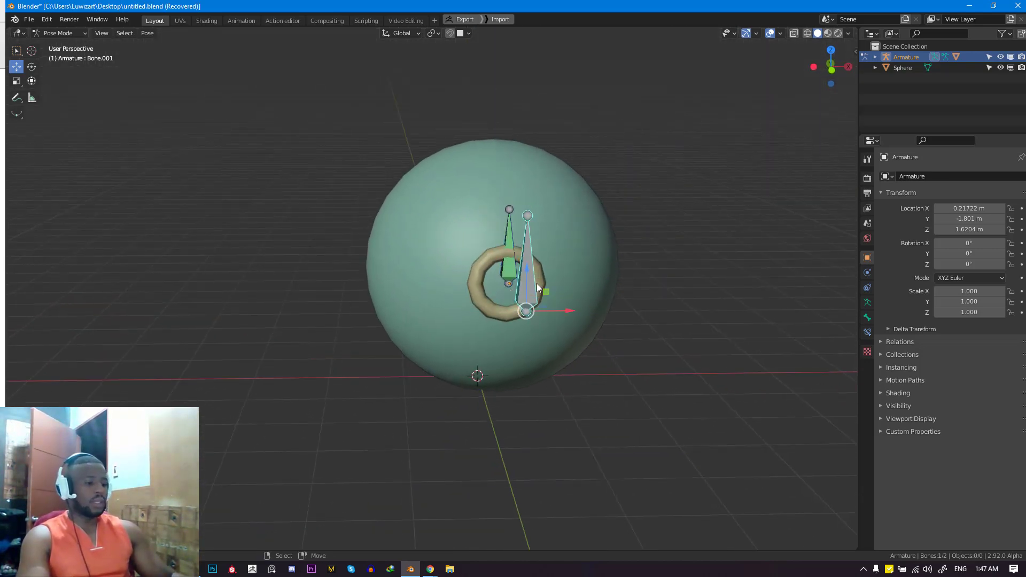
- Drag the controller bone around the sphere in Pose Mode and watch the torus follow
drag(527, 311, 445, 376)
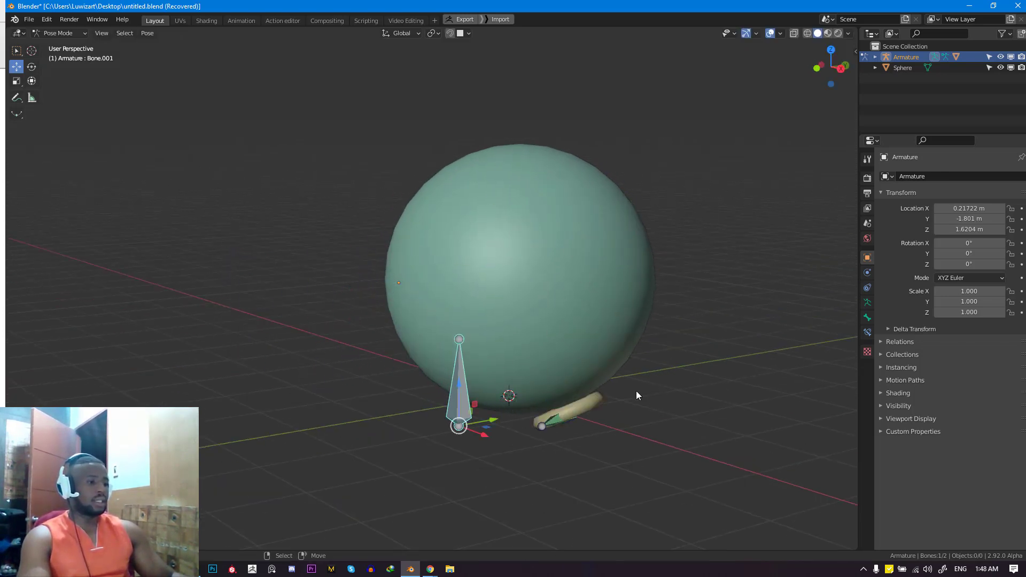
mouse_move(550, 326)
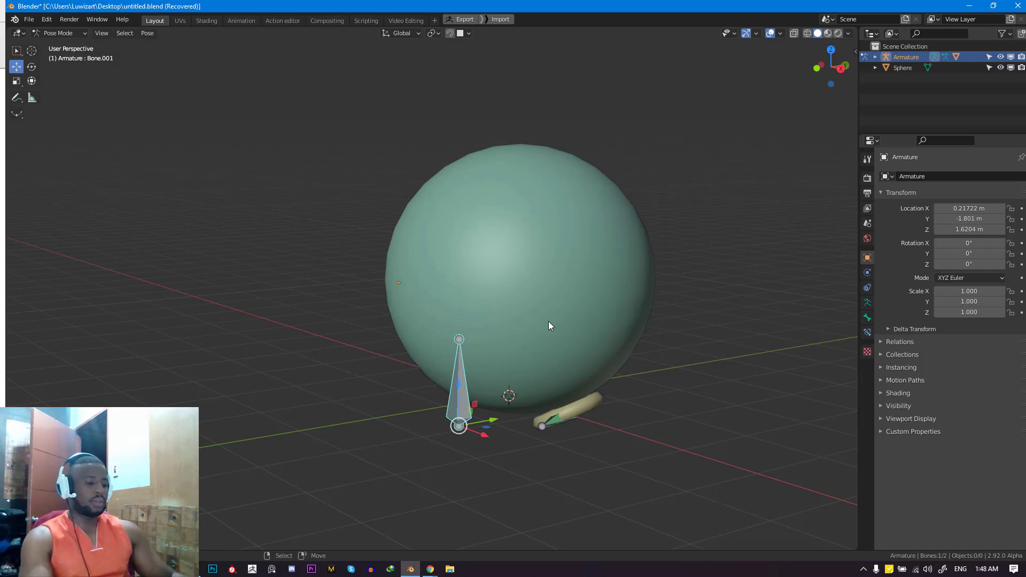
key(Win+g)
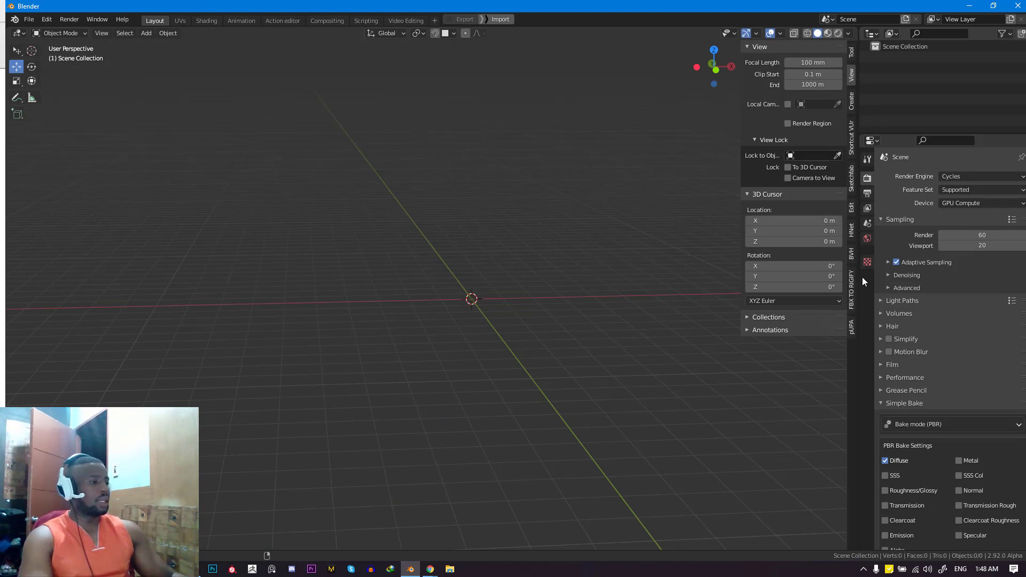
- Add a UV Sphere to the new scene and raise it so its base rests on the origin
click(852, 137)
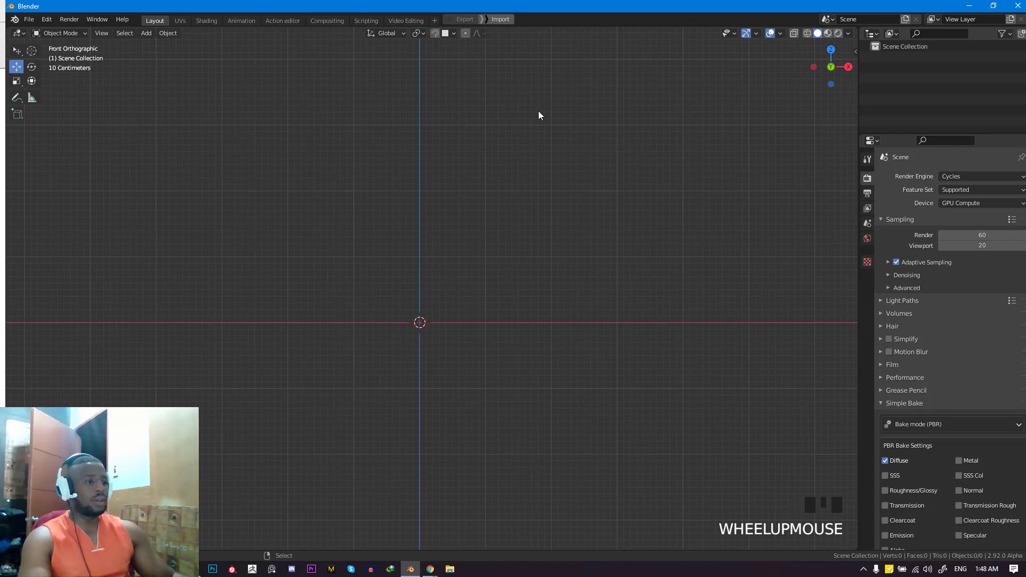
key(shift+a)
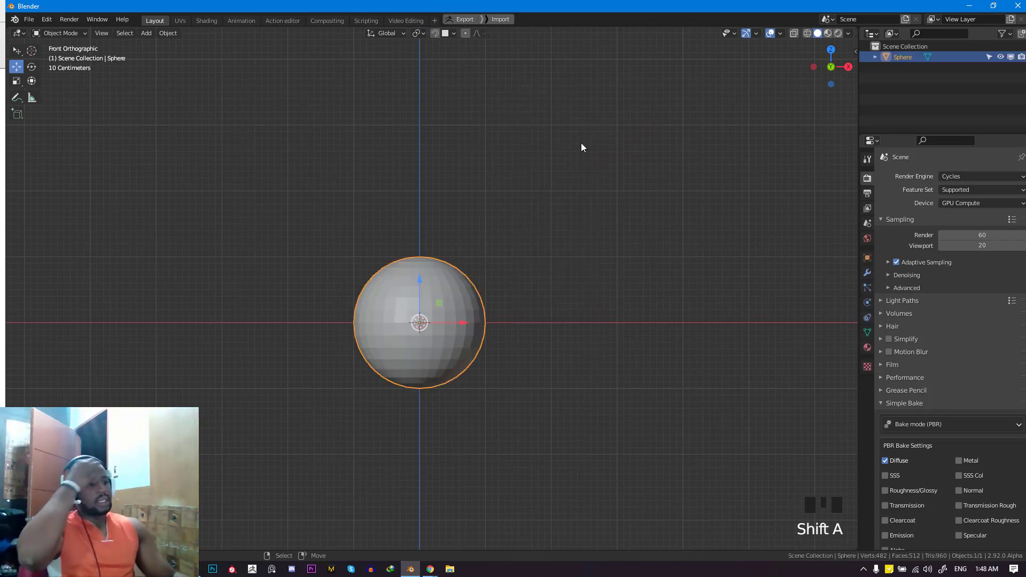
drag(419, 320, 419, 243)
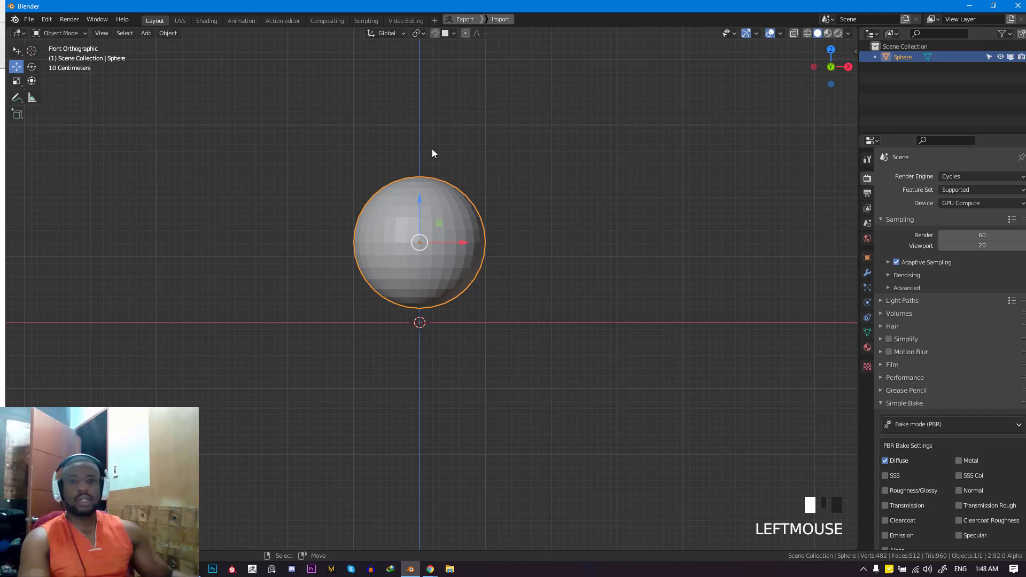
key(q)
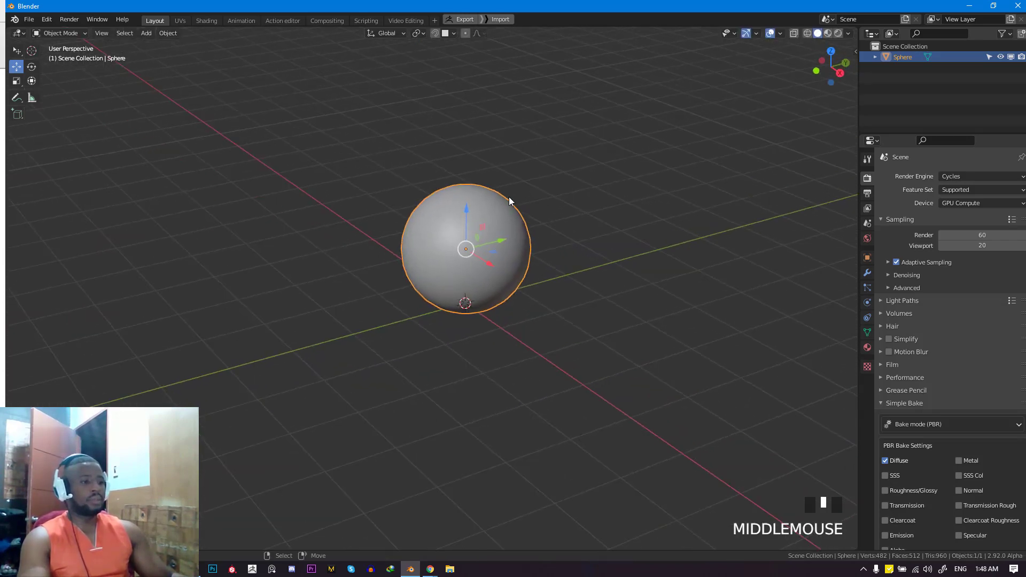
drag(511, 201, 302, 331)
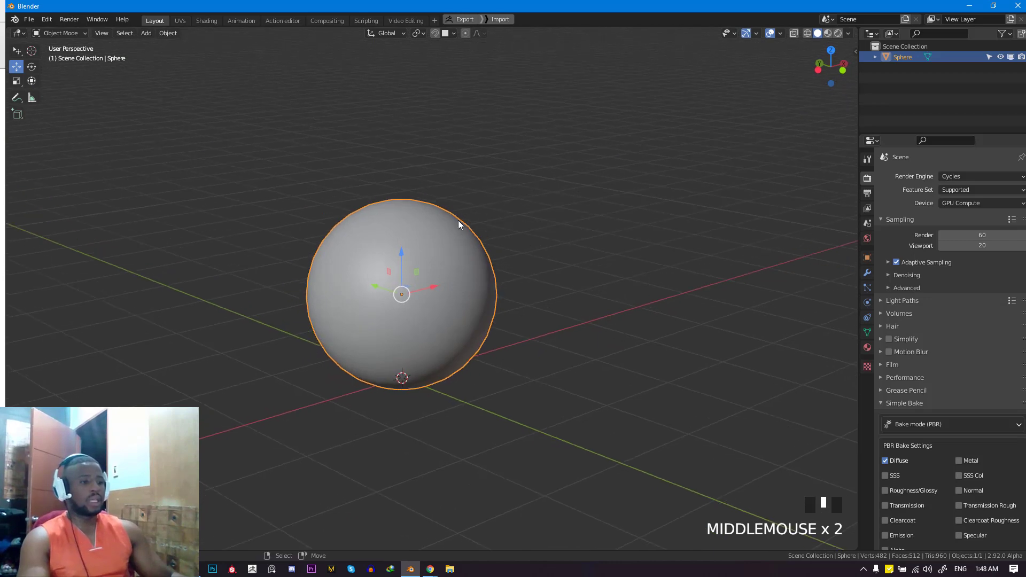
drag(458, 225, 543, 219)
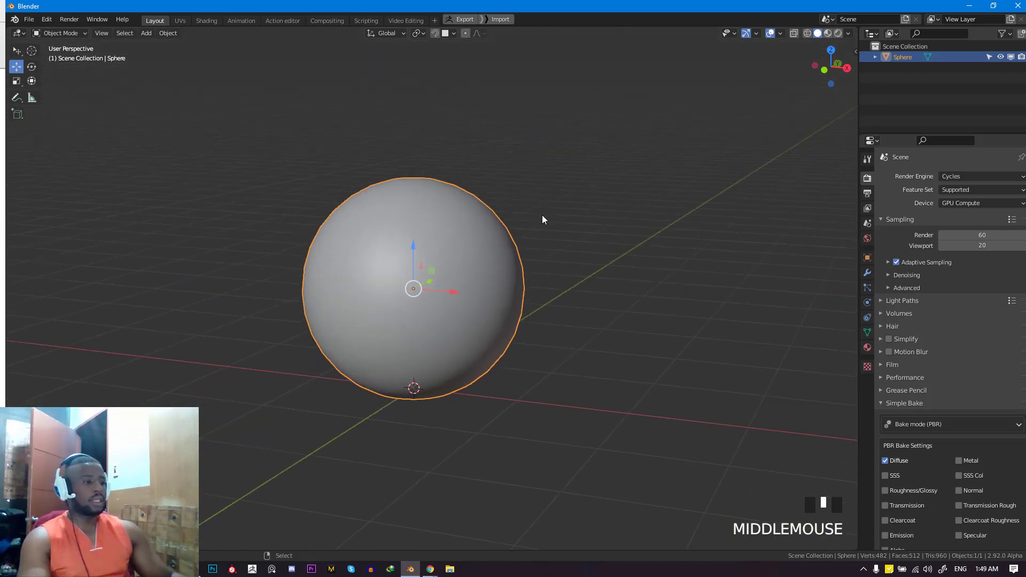
- Add a torus and, from the side view, move it against the sphere's side
key(shift+a)
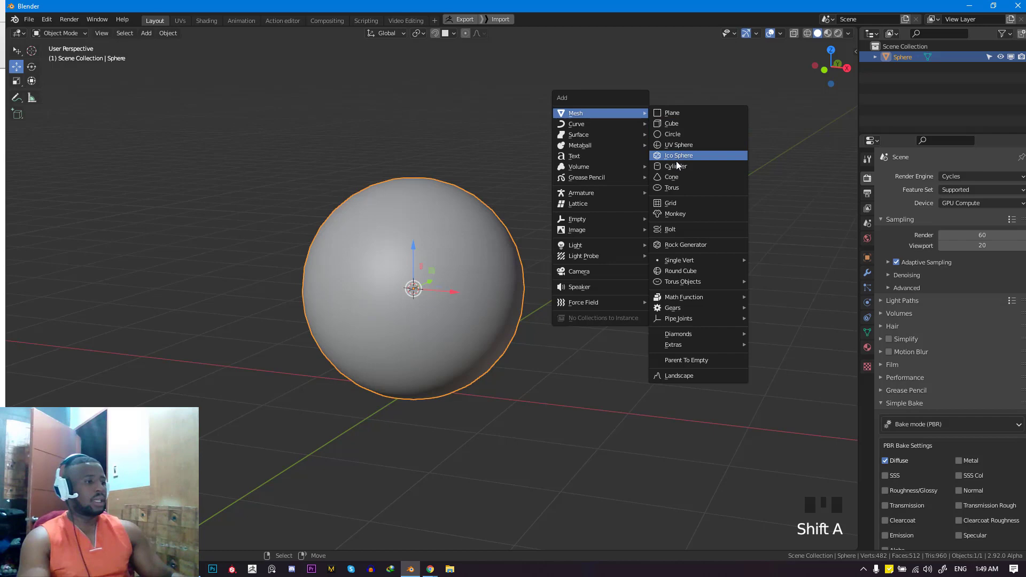
click(671, 188)
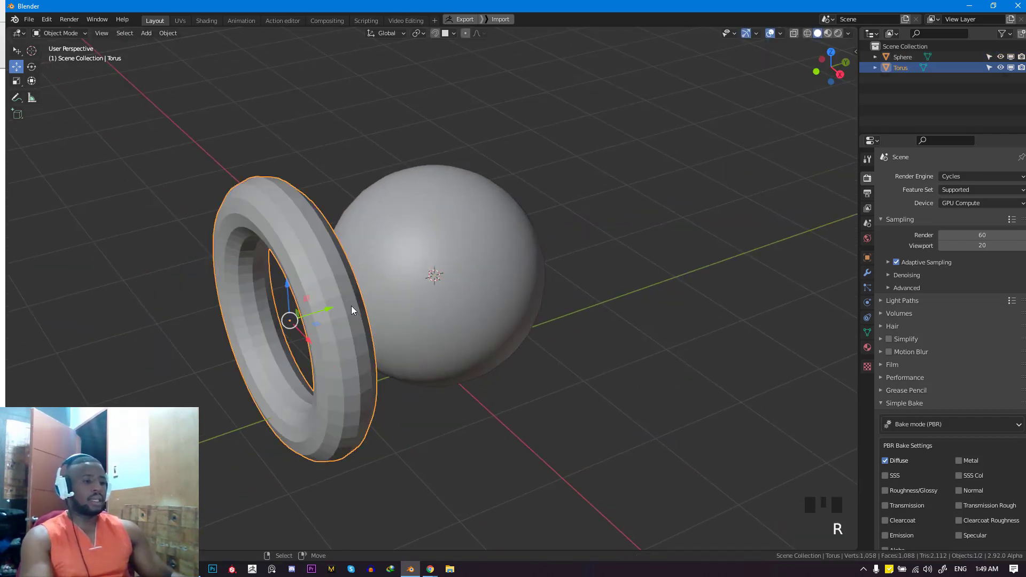
key(NUMPAD_3)
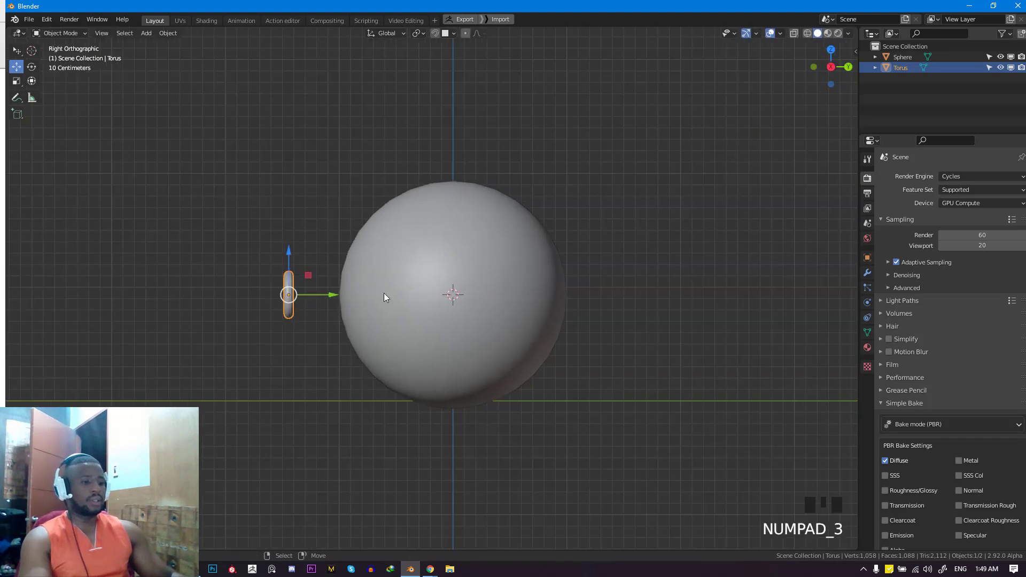
drag(288, 295, 333, 295)
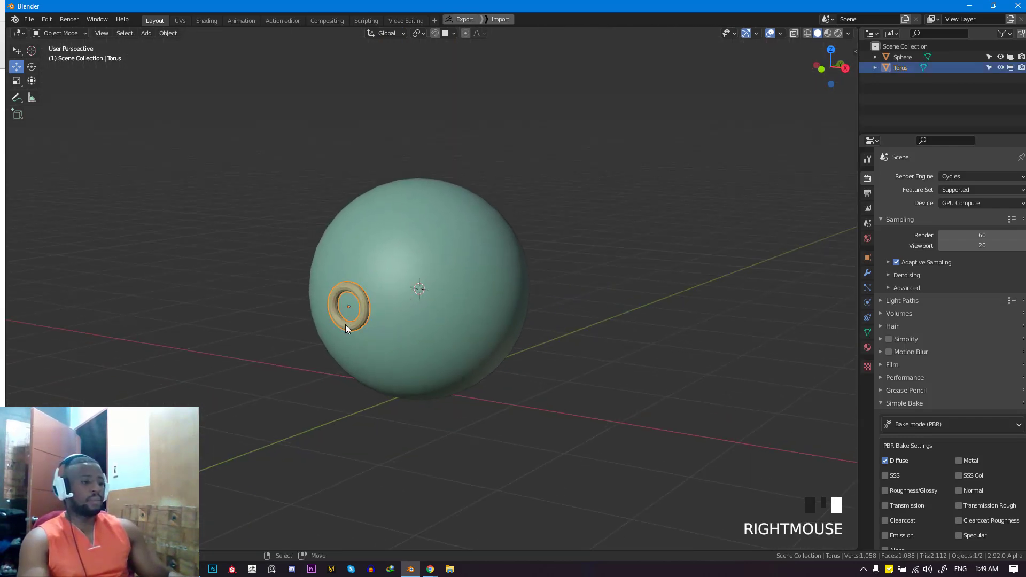
scroll(up, 3)
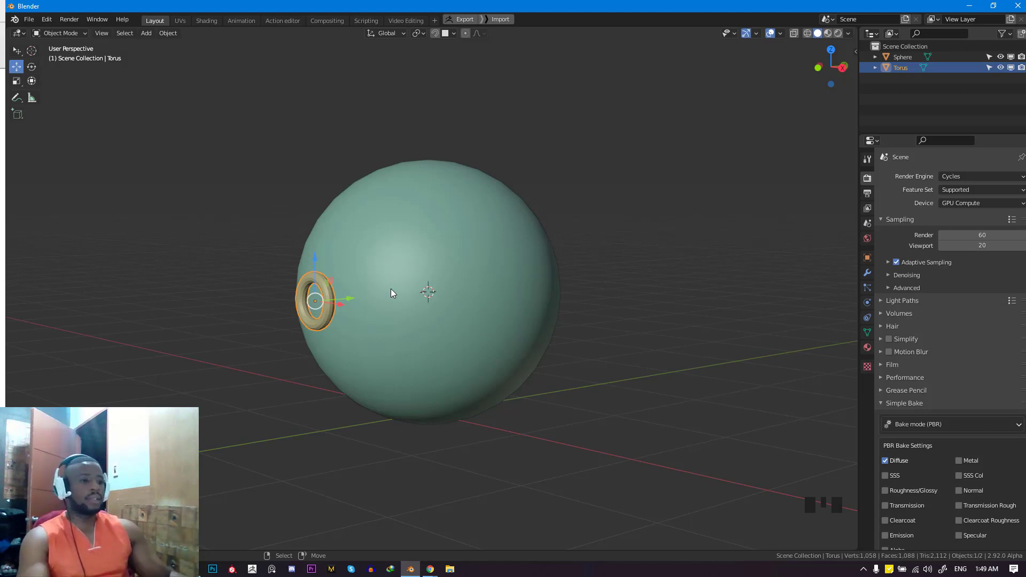
- Scale the torus down flush on the sphere and begin adding an armature bone there
drag(392, 293, 530, 190)
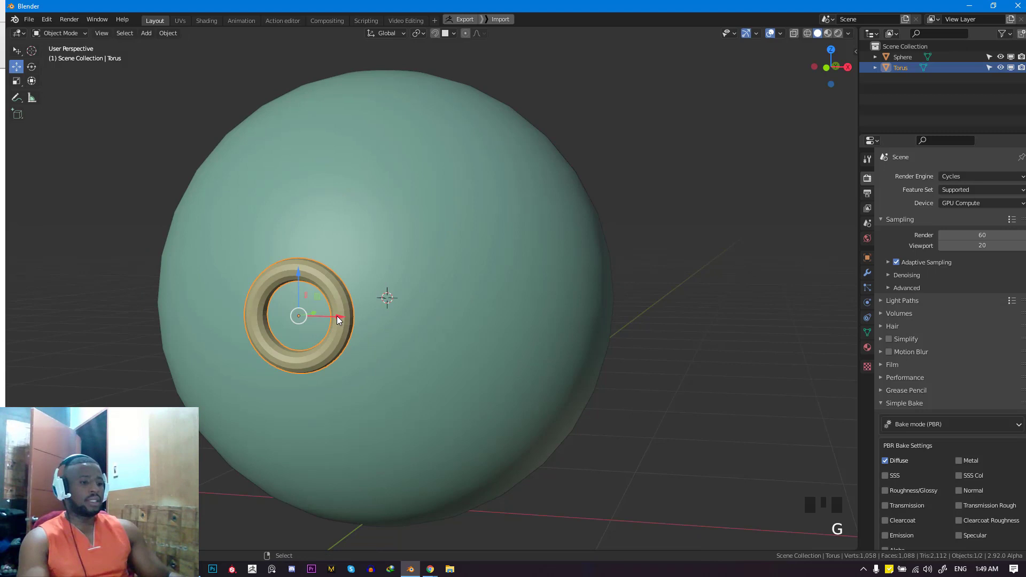
drag(337, 321, 243, 347)
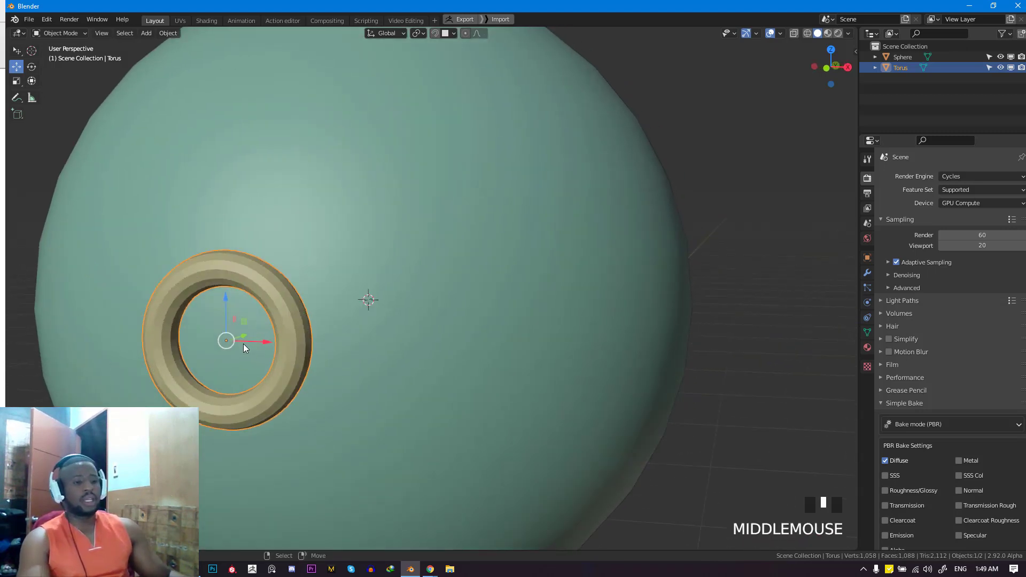
mouse_move(265, 342)
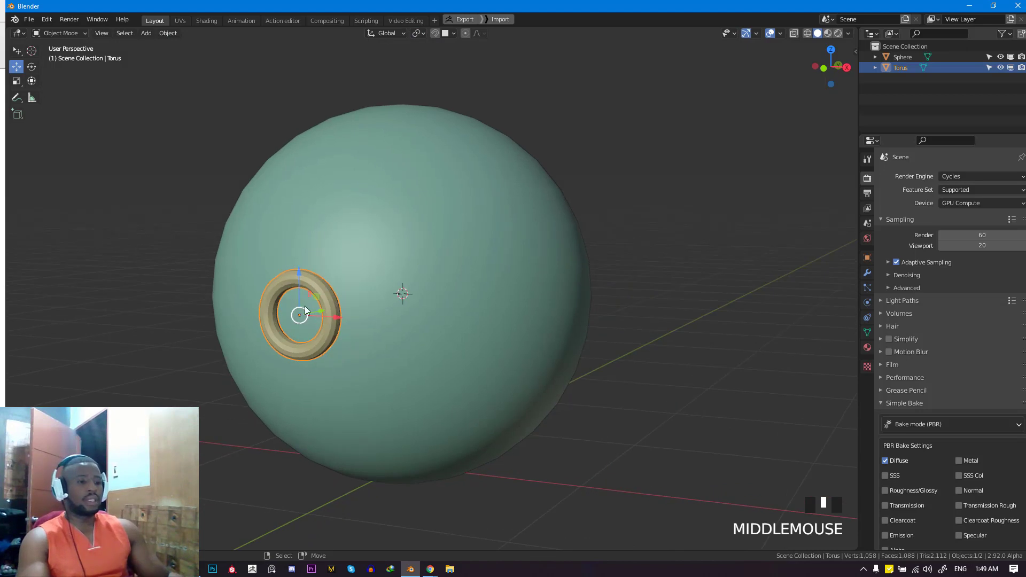
scroll(up, 3)
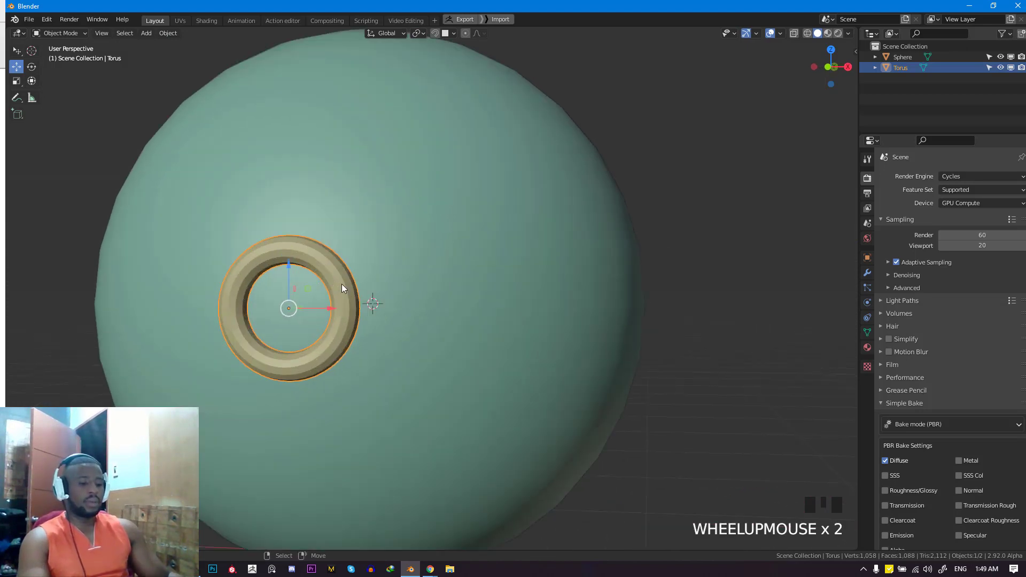
key(shift+s)
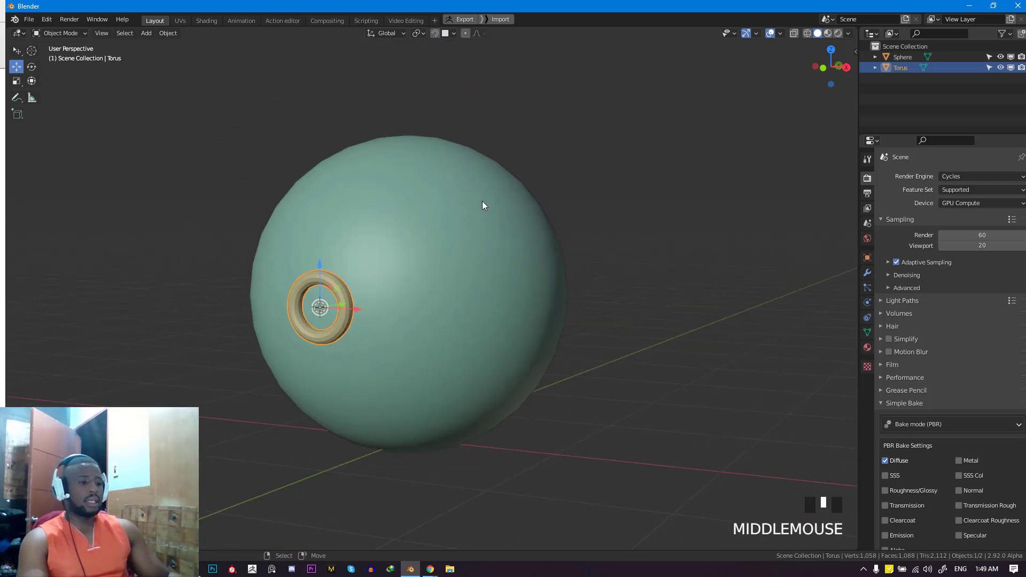
key(shift+a)
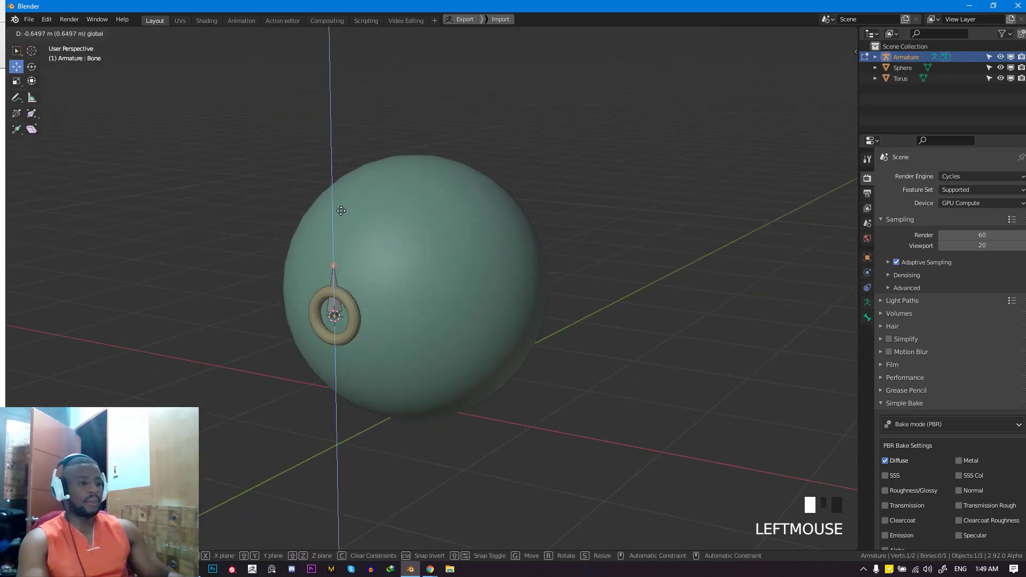
- Move the new bone into the torus centre and parent the torus to that bone
drag(340, 211, 376, 288)
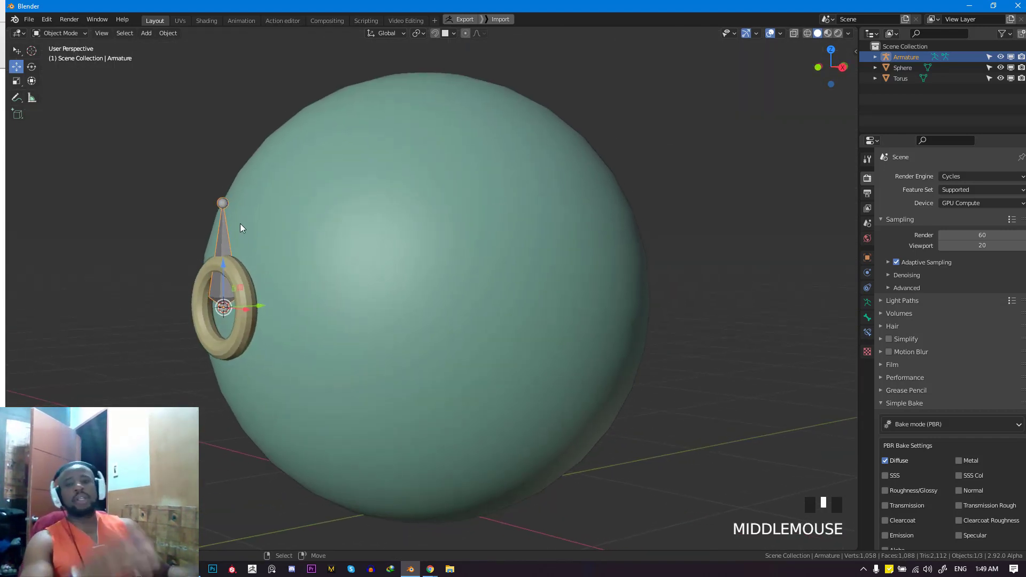
drag(243, 228, 287, 254)
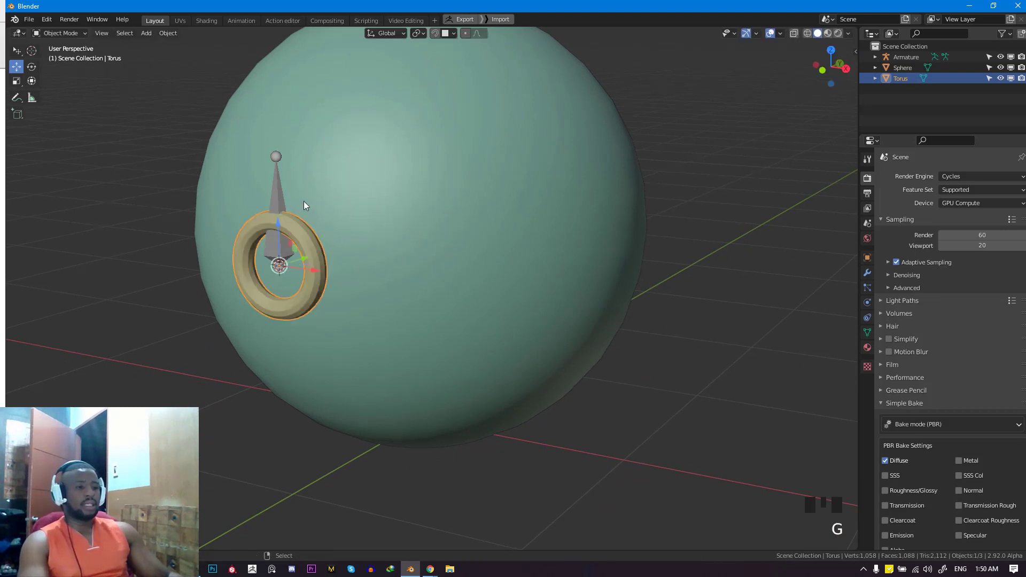
click(61, 33)
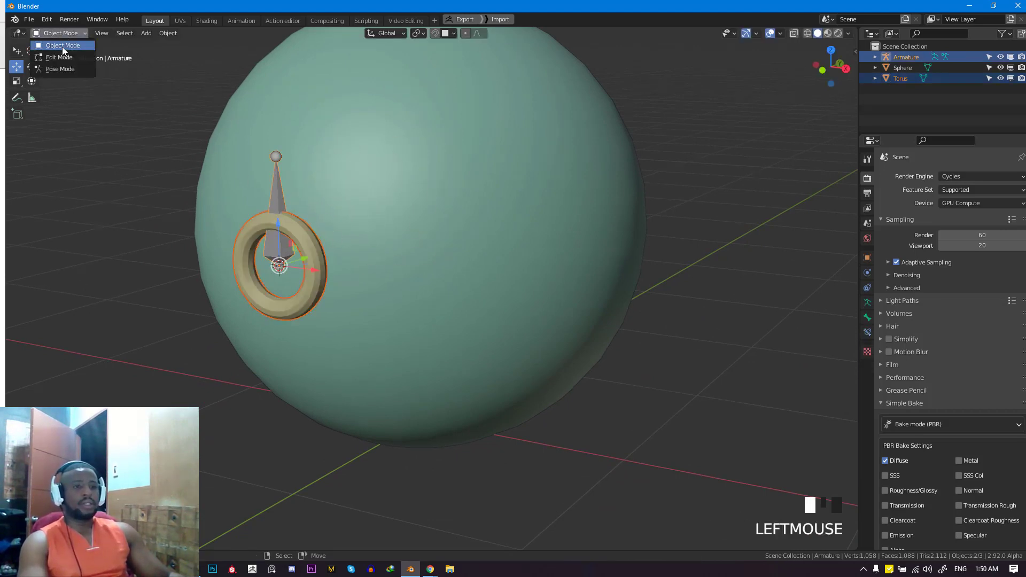
click(60, 68)
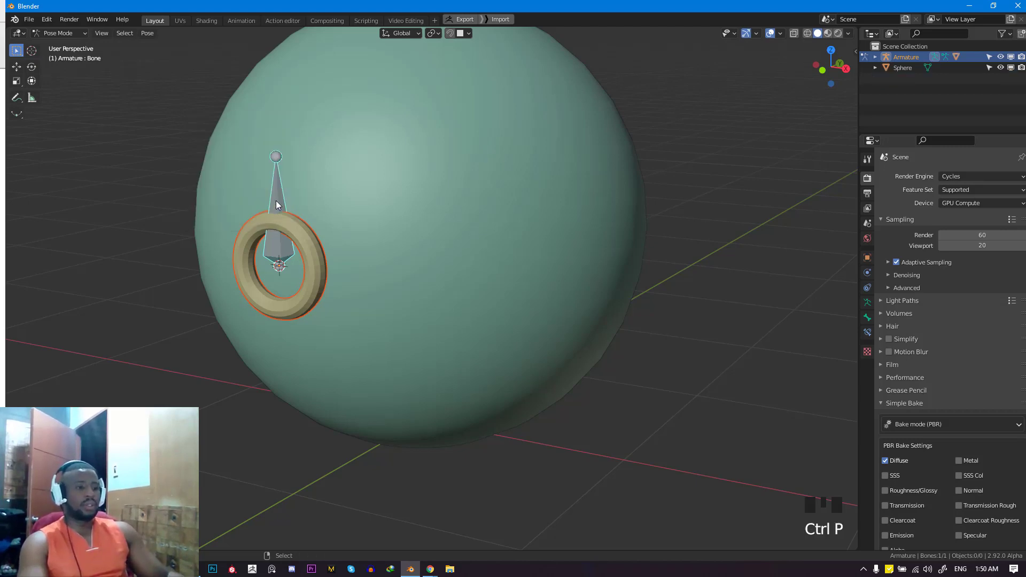
key(ctrl+tab)
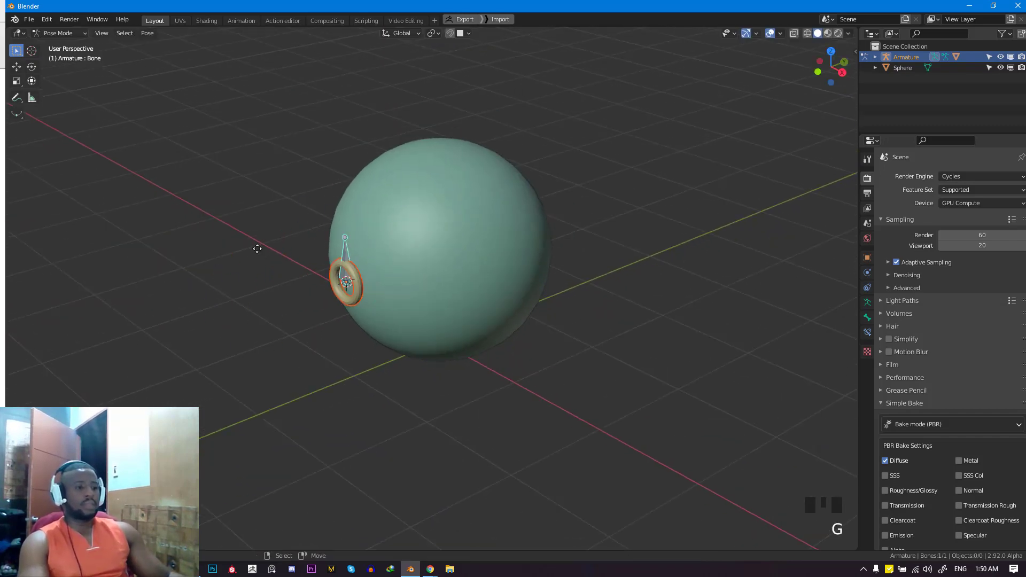
scroll(down, 3)
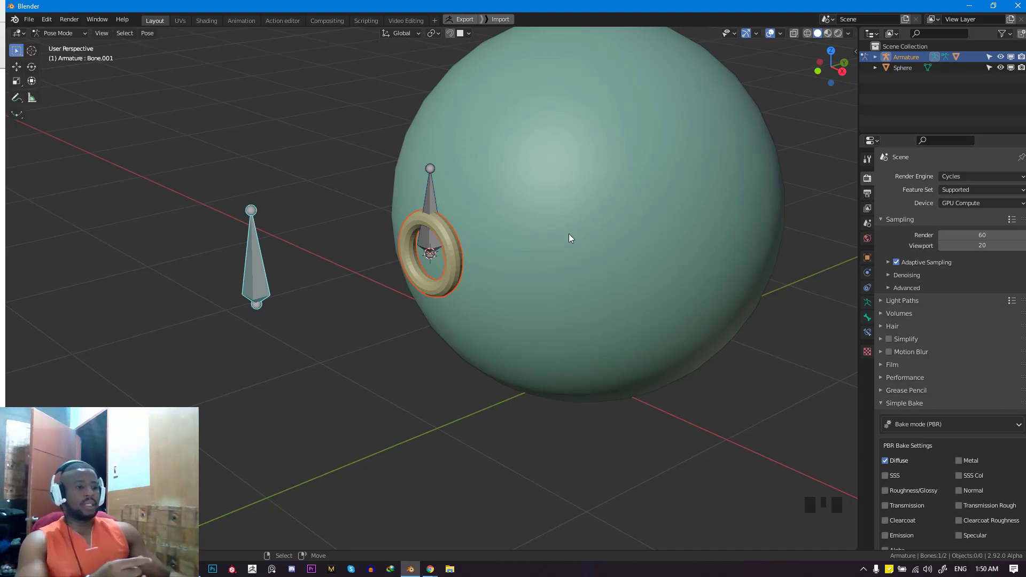
mouse_move(399, 175)
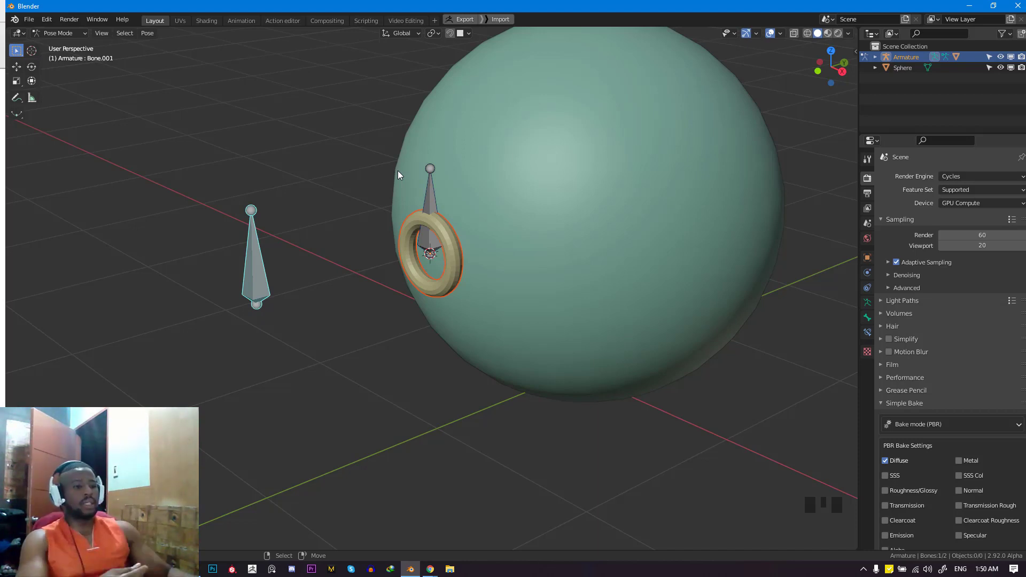
mouse_move(512, 195)
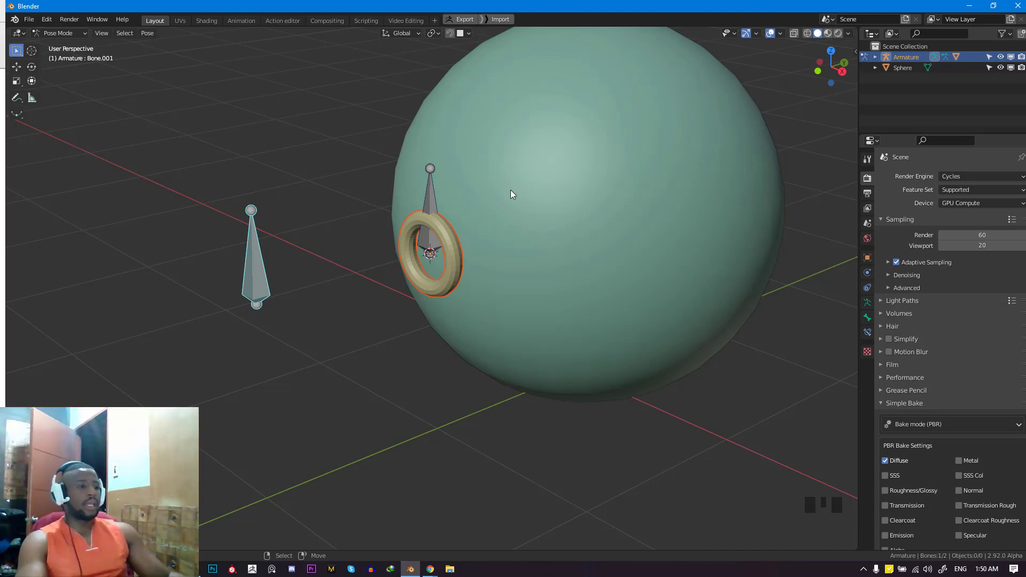
- Orbit the view around the sphere to check the controller bone Bone.001 beside it
drag(511, 195, 481, 220)
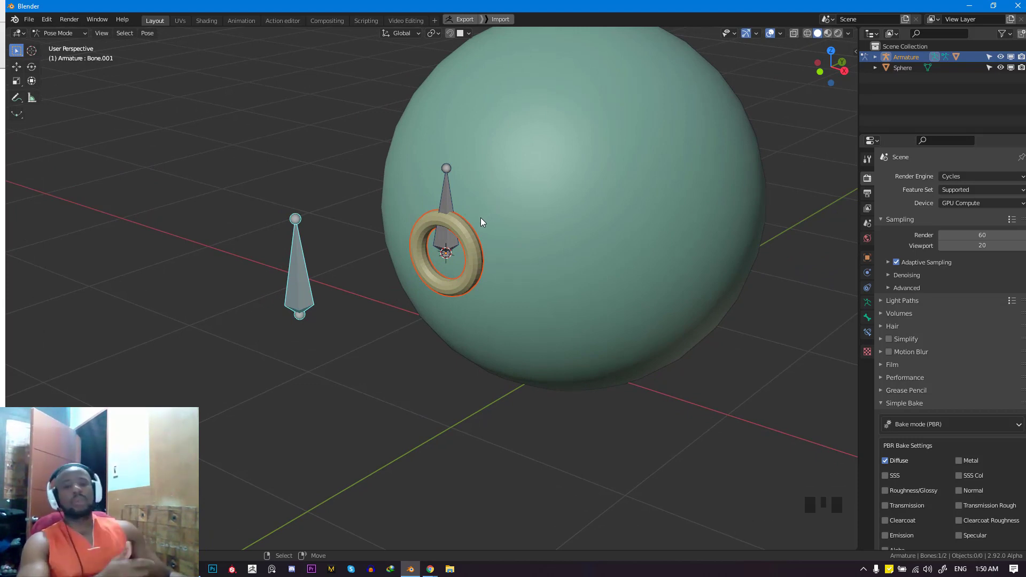
drag(481, 222, 406, 249)
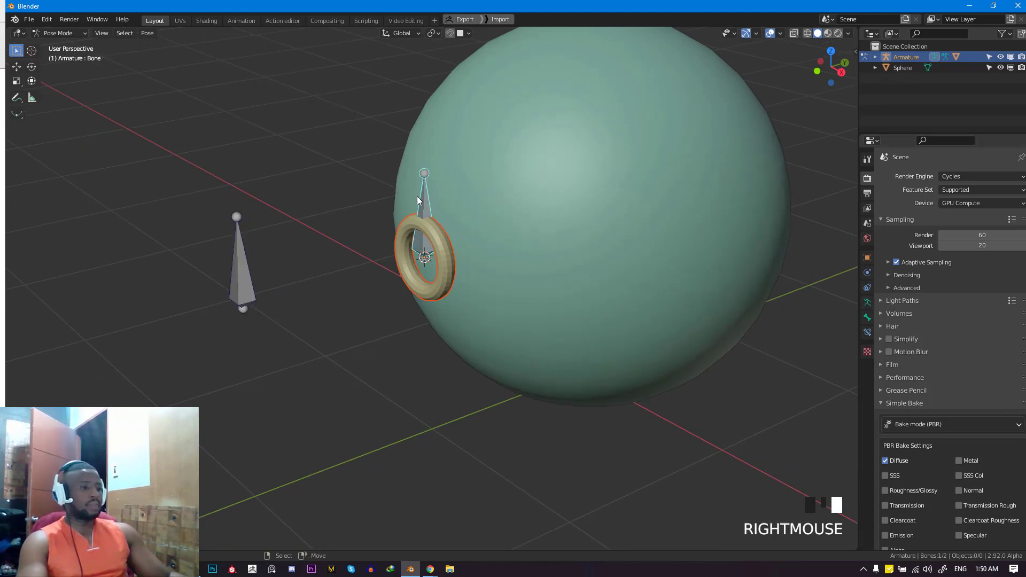
- Add a Damped Track constraint targeting Armature Bone.001 with Track Axis Z
click(867, 317)
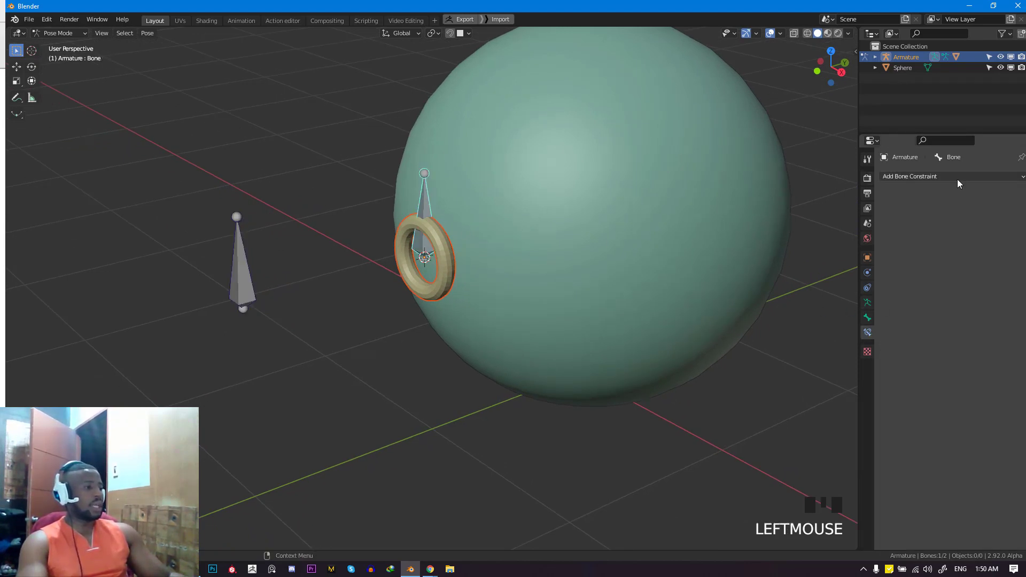
click(909, 176)
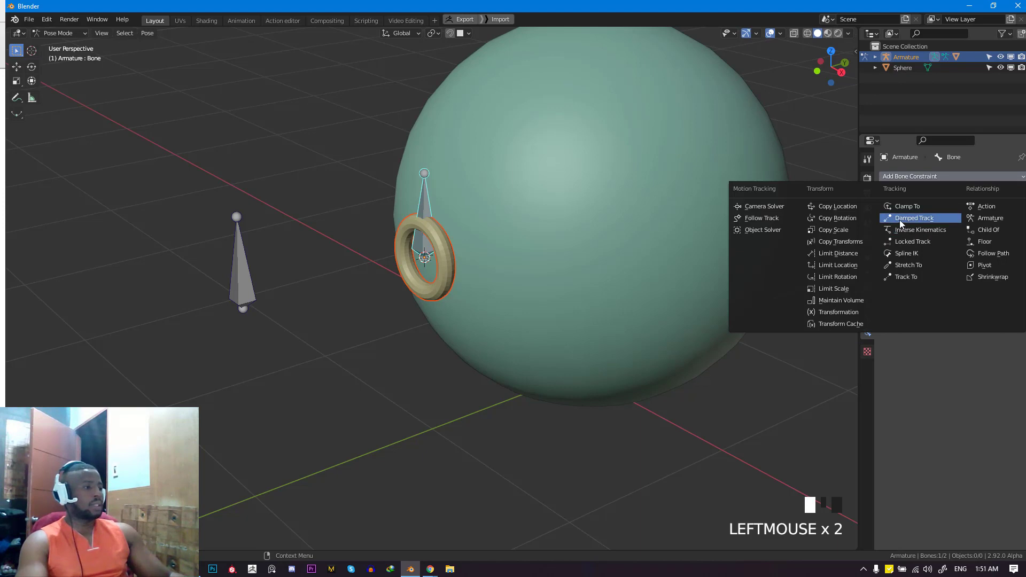
click(915, 218)
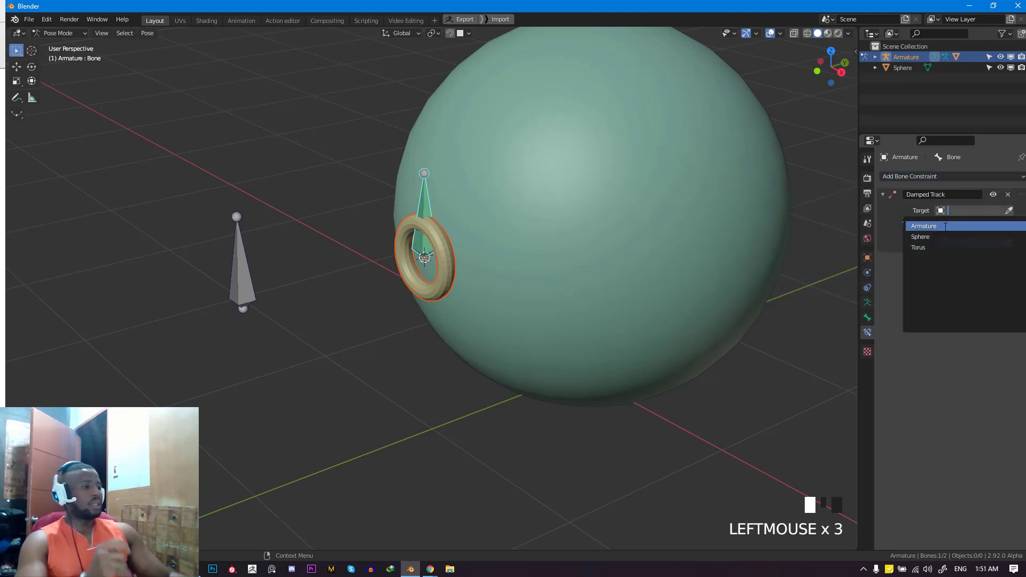
click(923, 225)
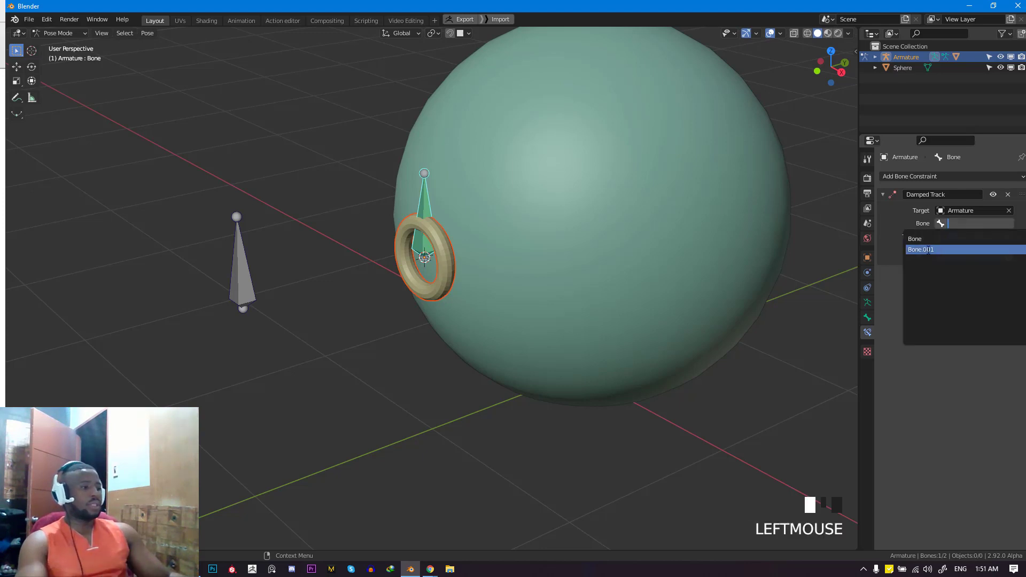
click(920, 249)
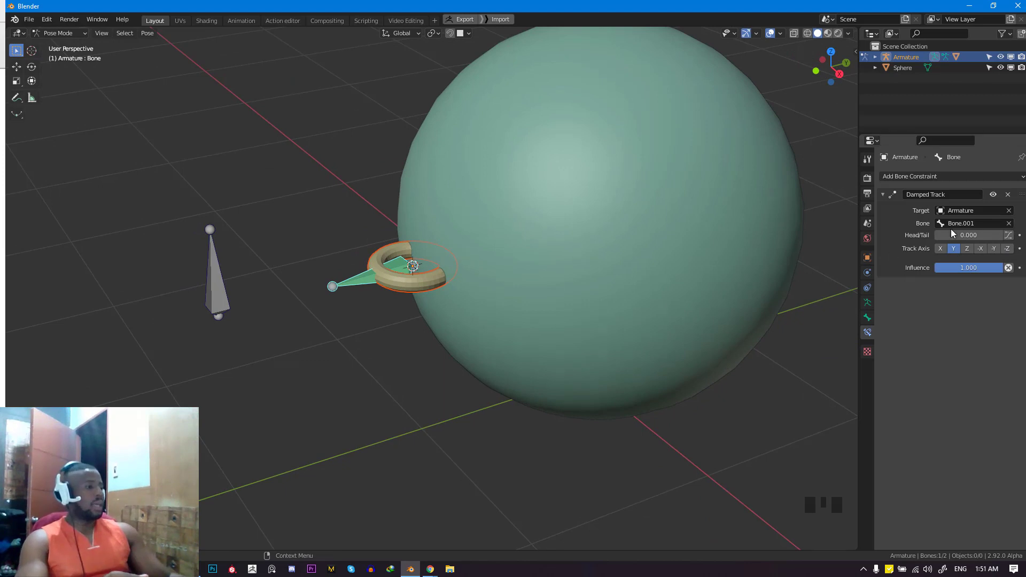
click(967, 248)
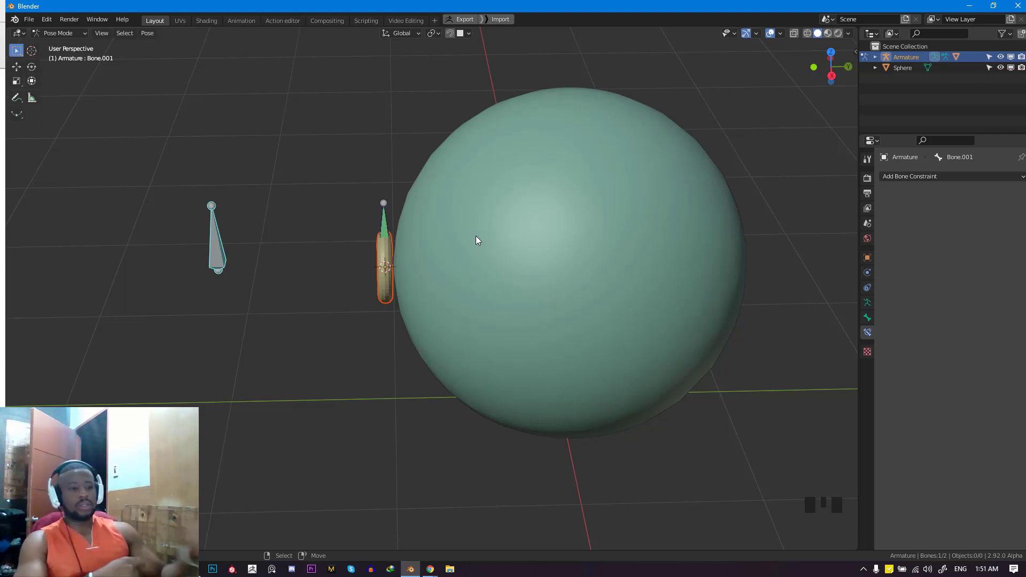
- Set the Copy Location constraint to Bone.001 with Target and Owner in Local Space
drag(476, 241, 409, 240)
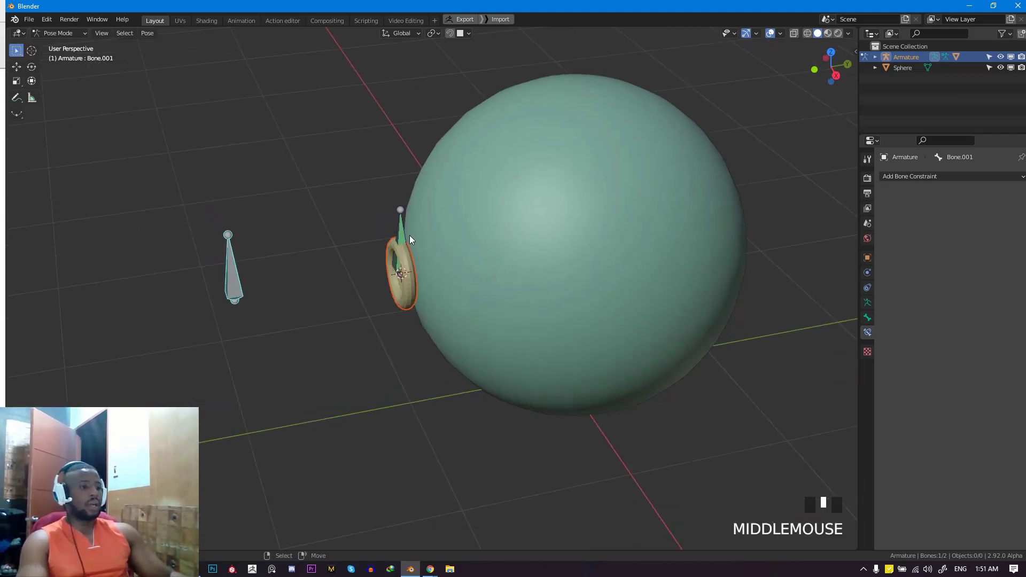
drag(426, 249, 432, 235)
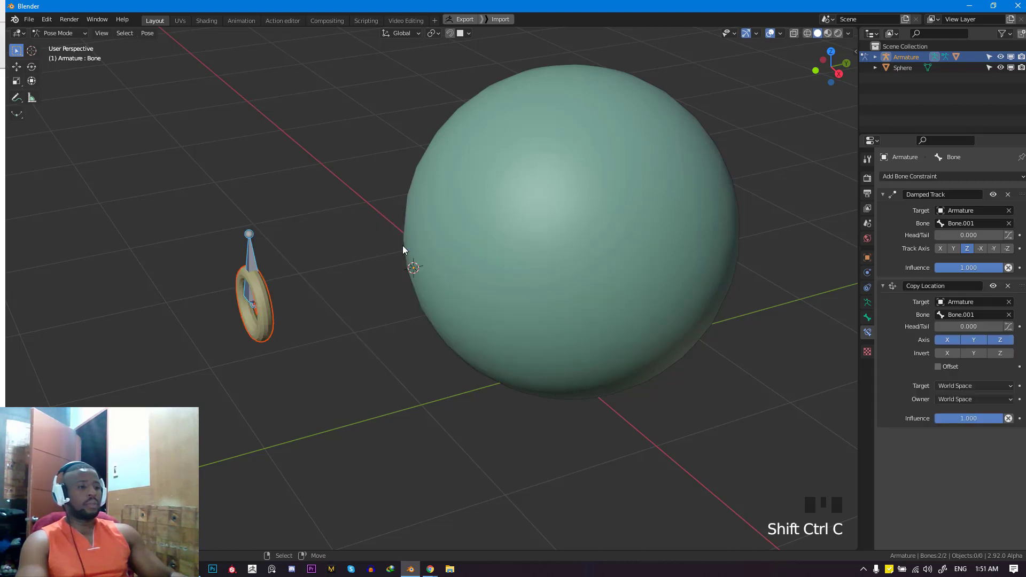
drag(426, 262, 419, 249)
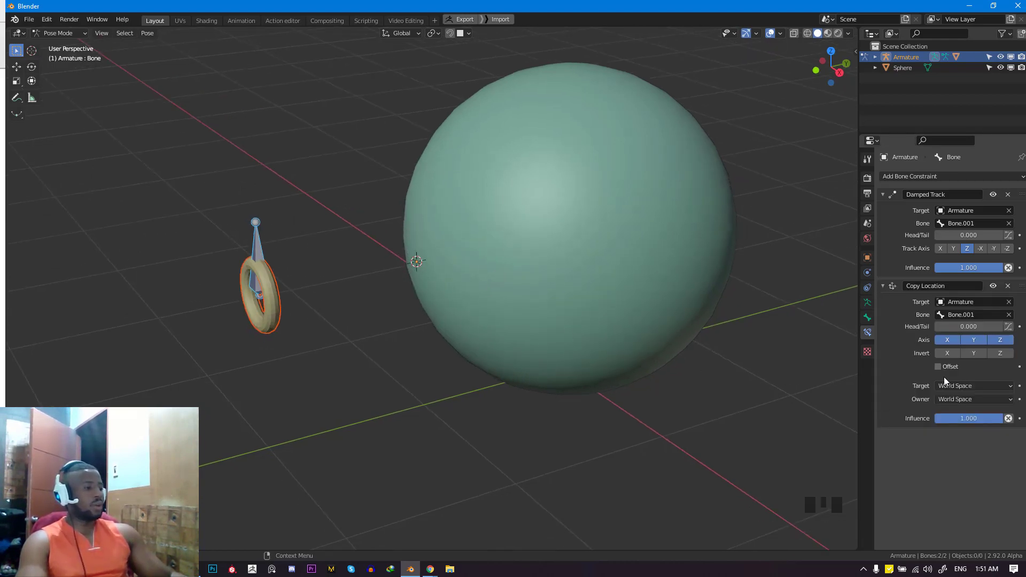
click(973, 385)
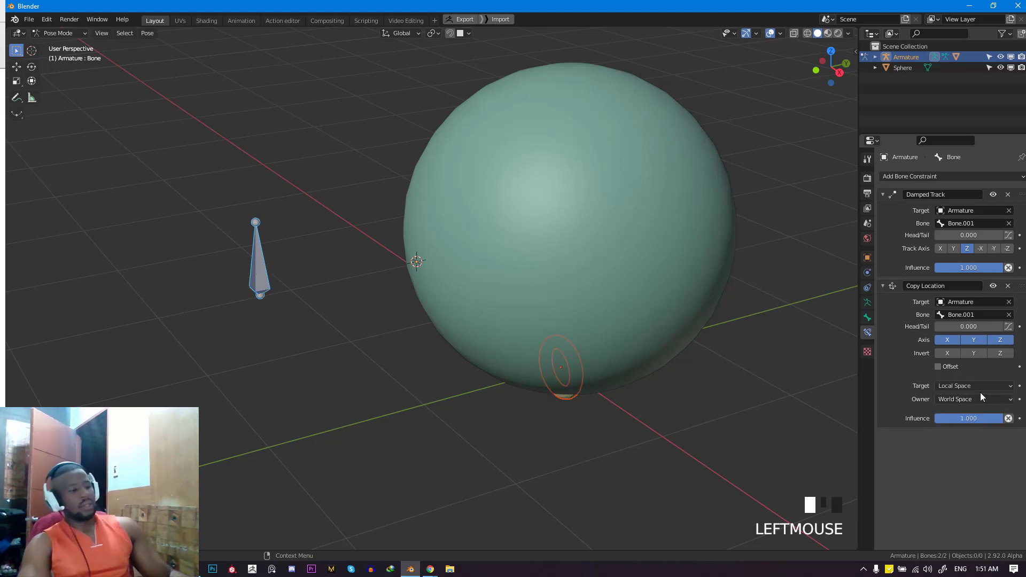
click(972, 399)
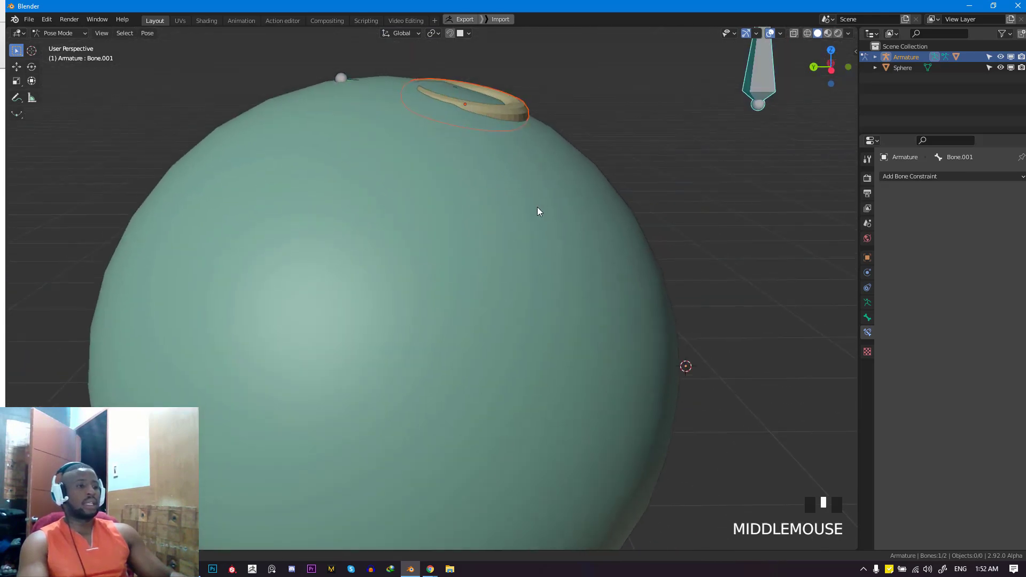
drag(537, 210, 635, 197)
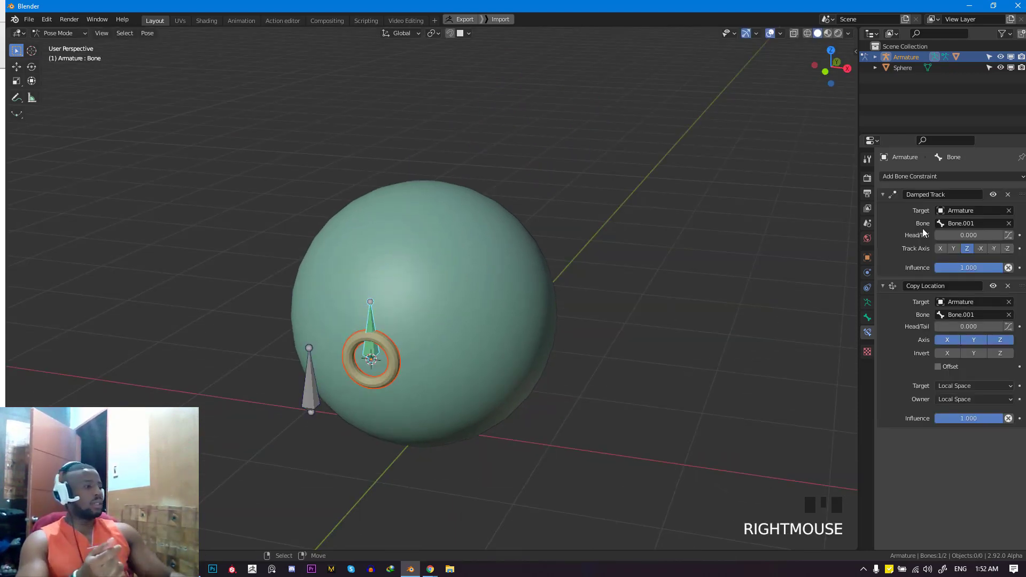
- Add a Shrinkwrap constraint and pick the Sphere as its target
click(908, 176)
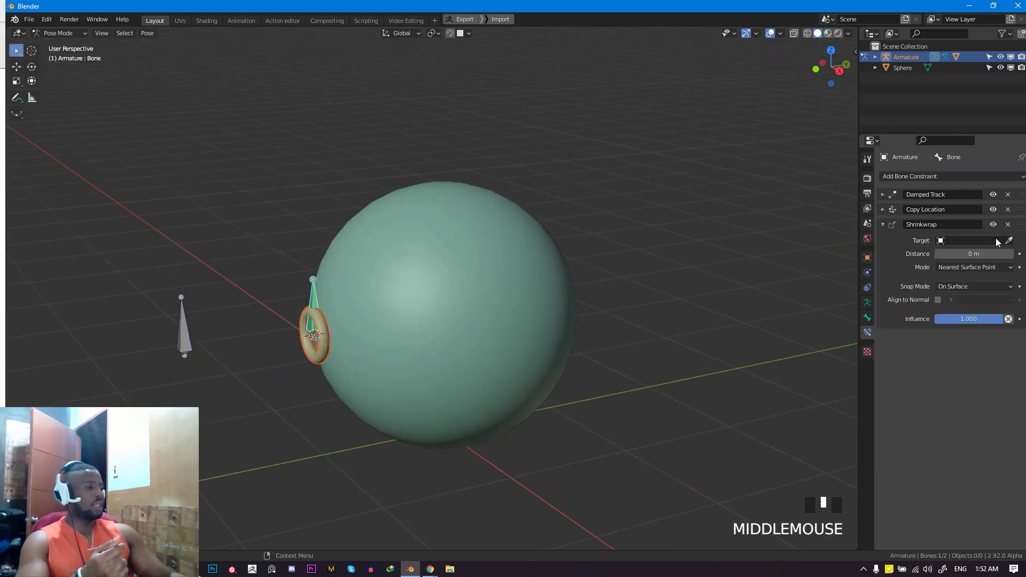
mouse_move(1010, 240)
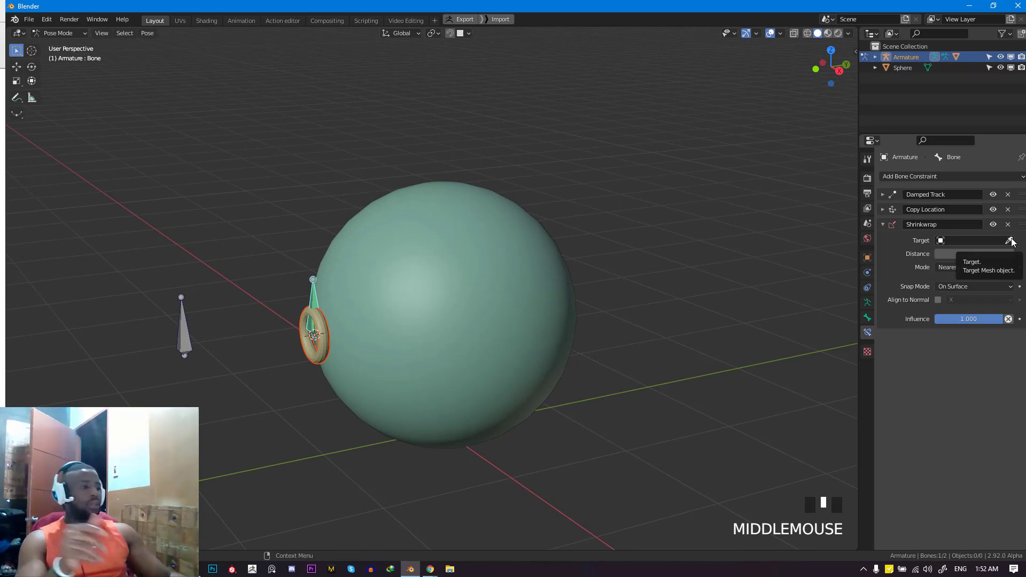
click(972, 241)
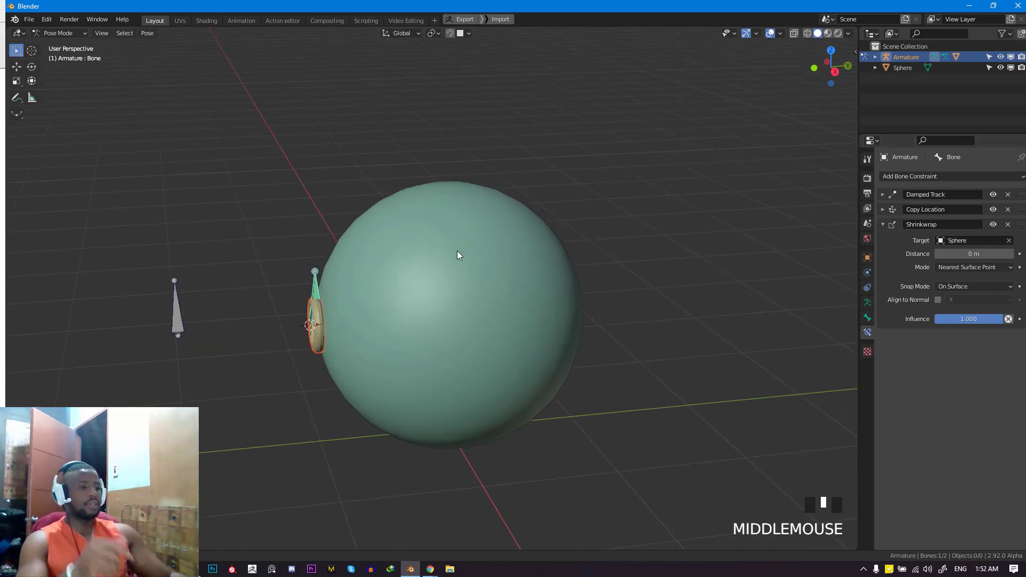
scroll(down, 3)
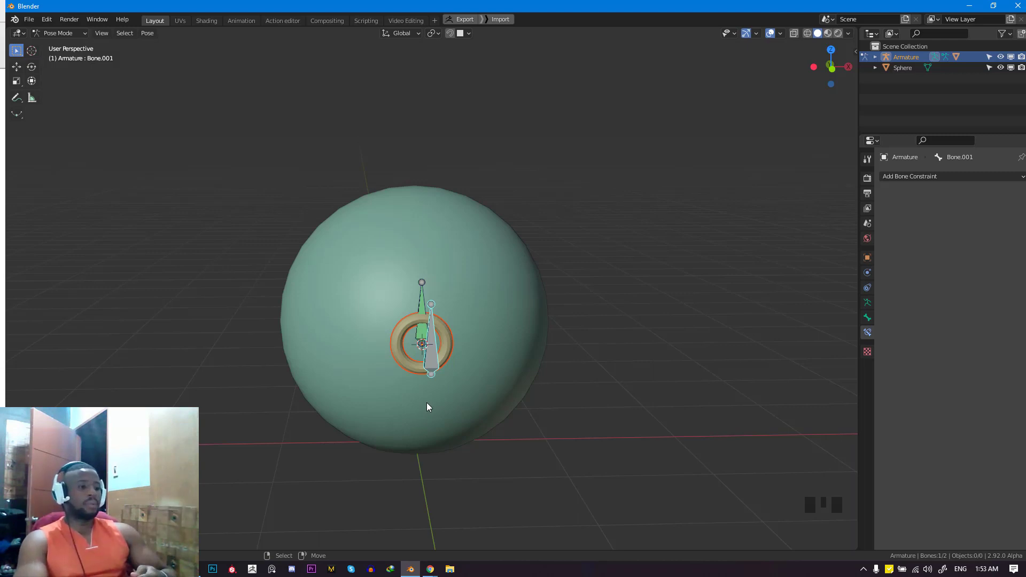
mouse_move(366, 352)
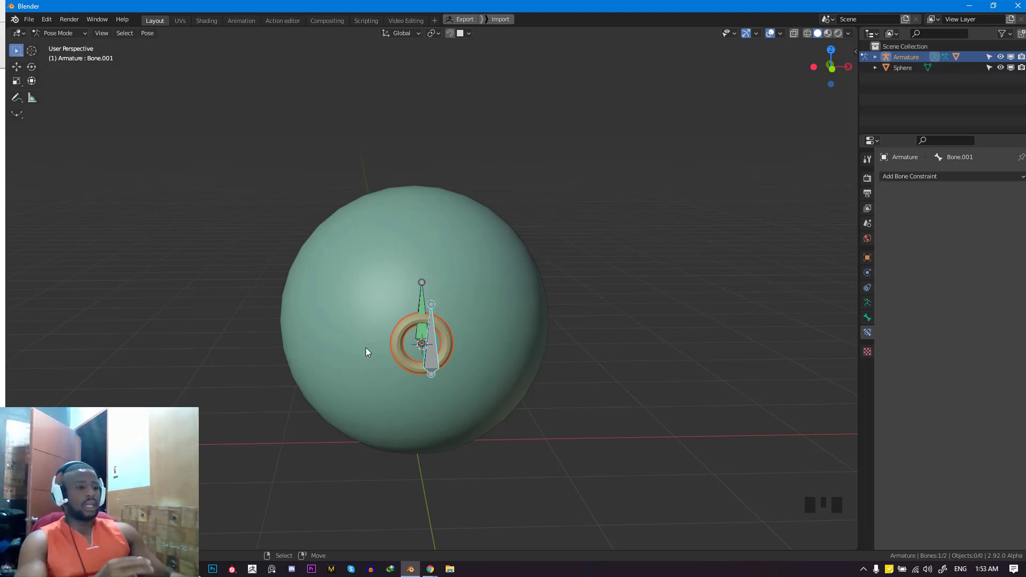
drag(419, 346, 367, 346)
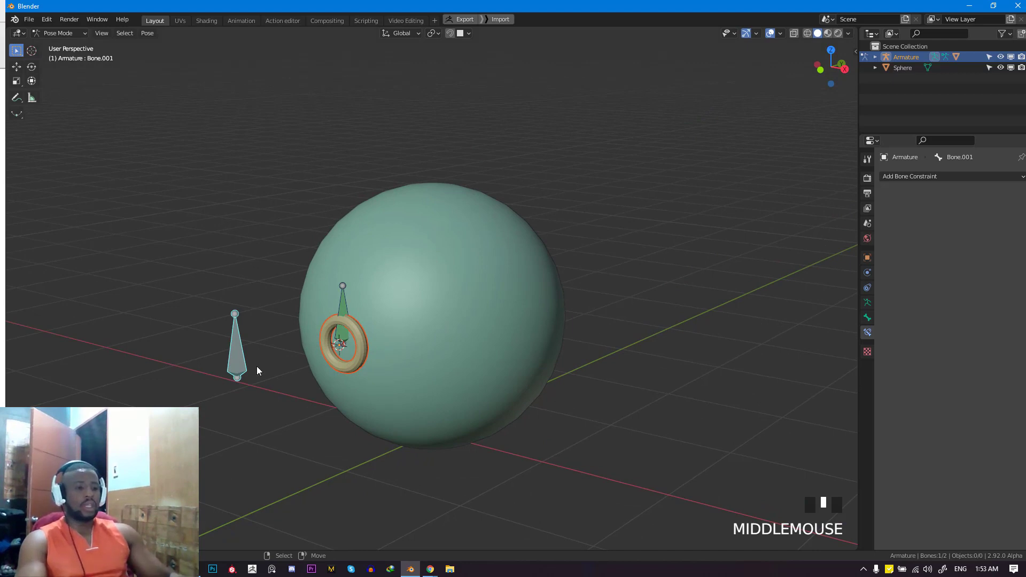